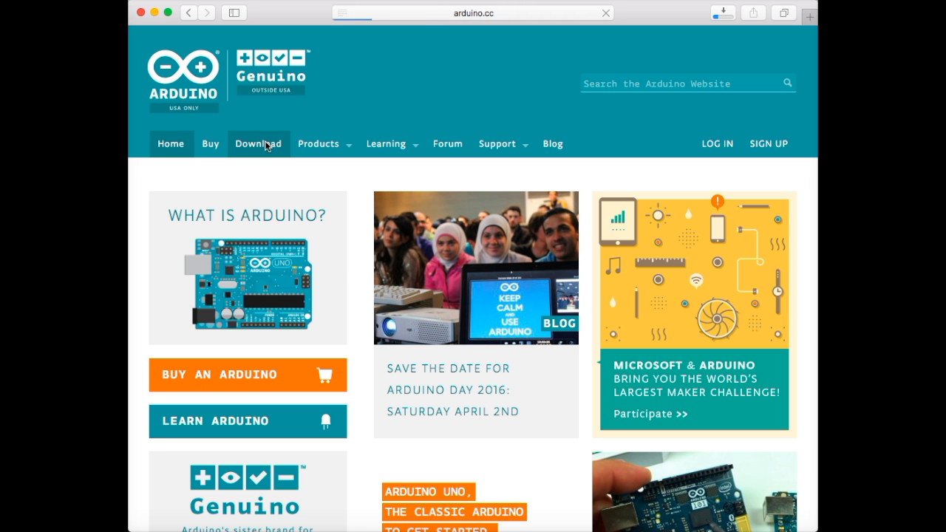
Step: Open the arduino.cc software download page and scroll down through the download options
click(258, 143)
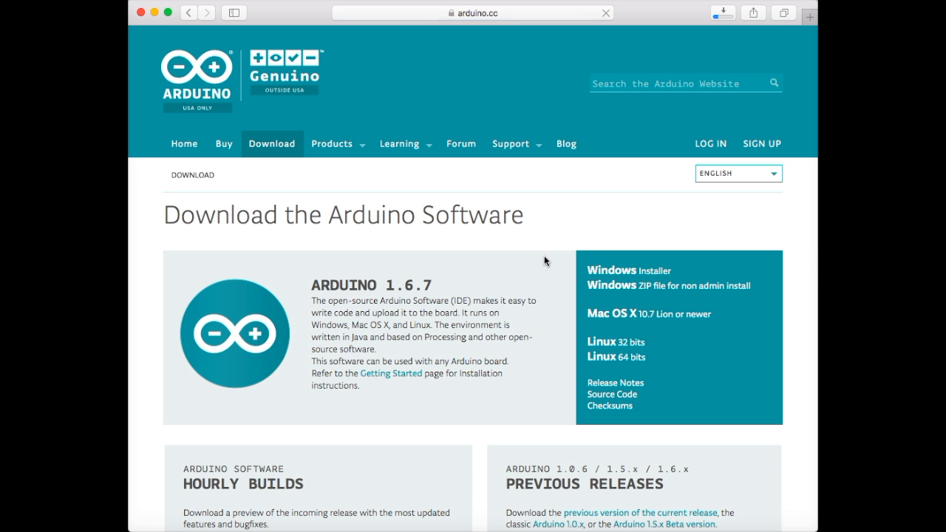
scroll(down, 3)
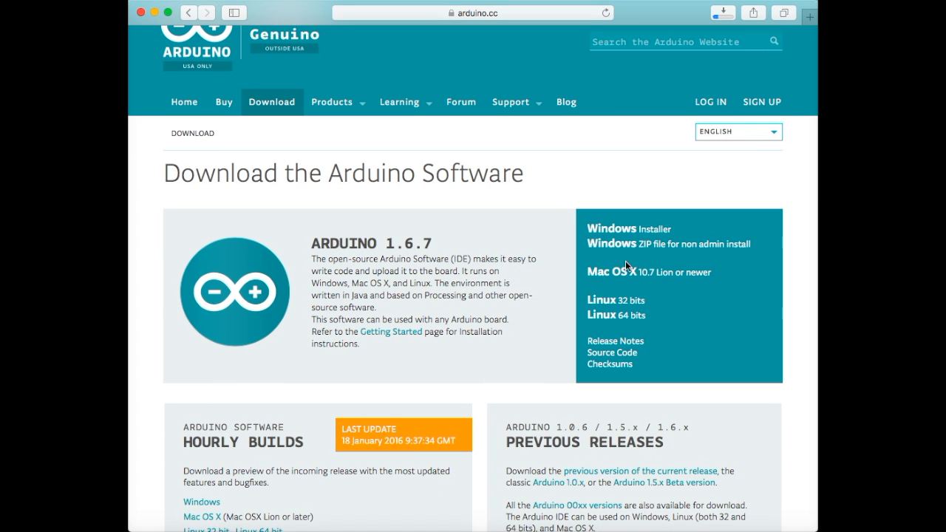
mouse_move(627, 271)
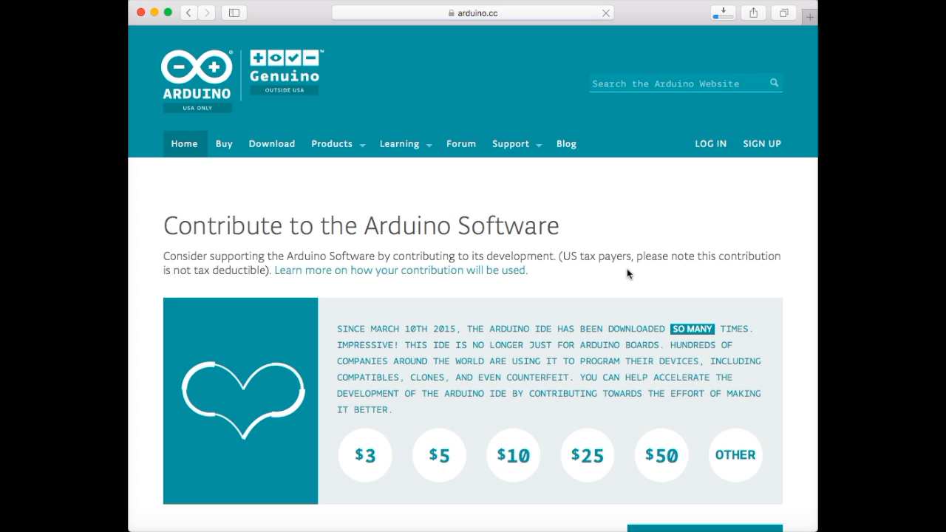
scroll(down, 3)
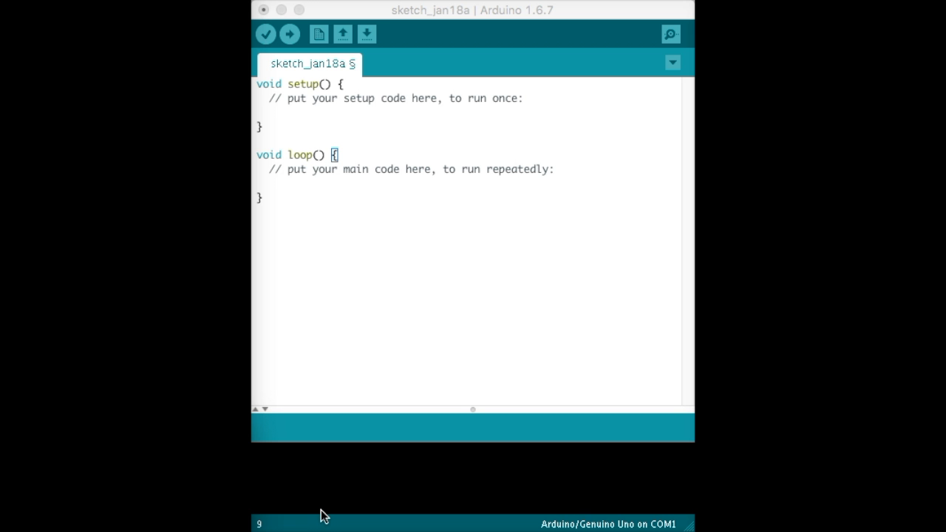
mouse_move(384, 342)
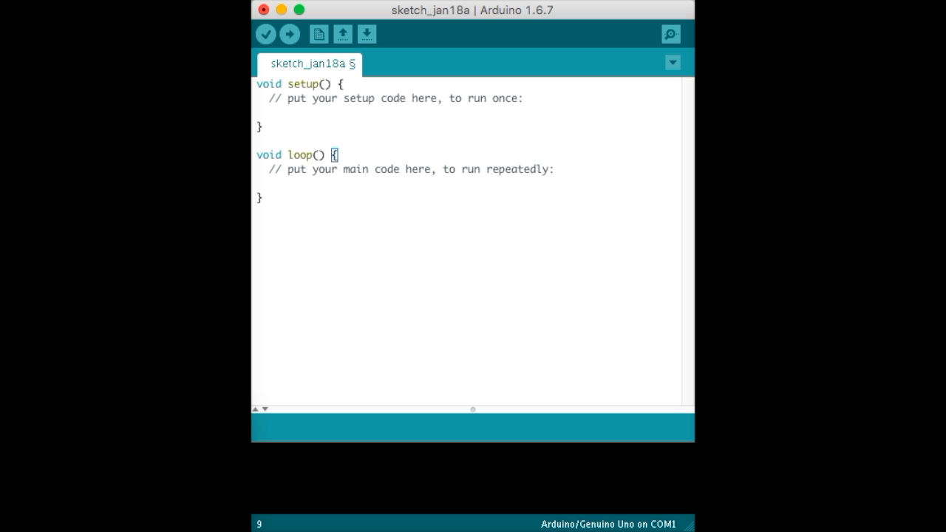
mouse_move(341, 73)
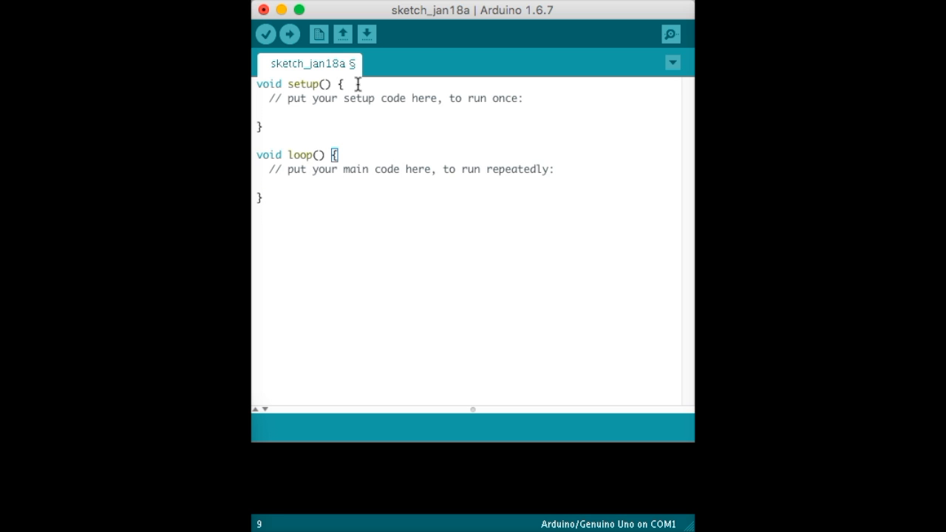
mouse_move(362, 89)
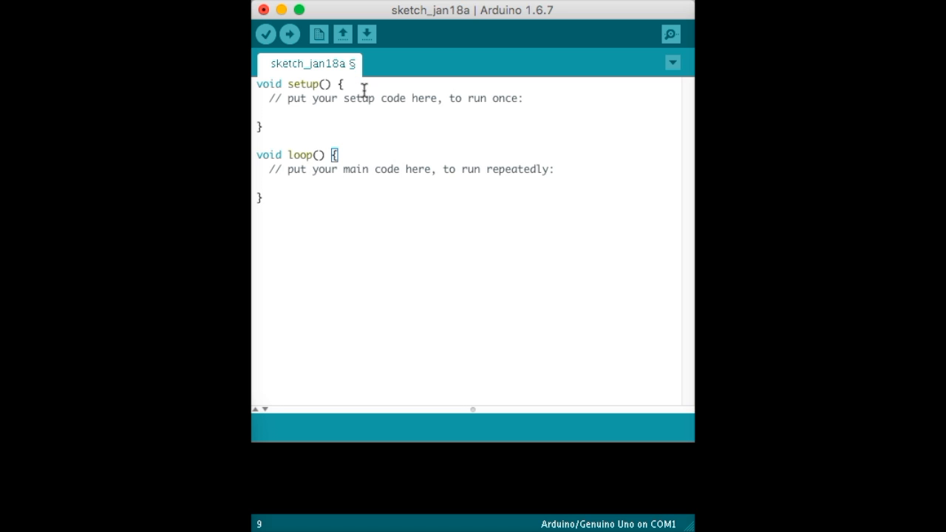
mouse_move(367, 95)
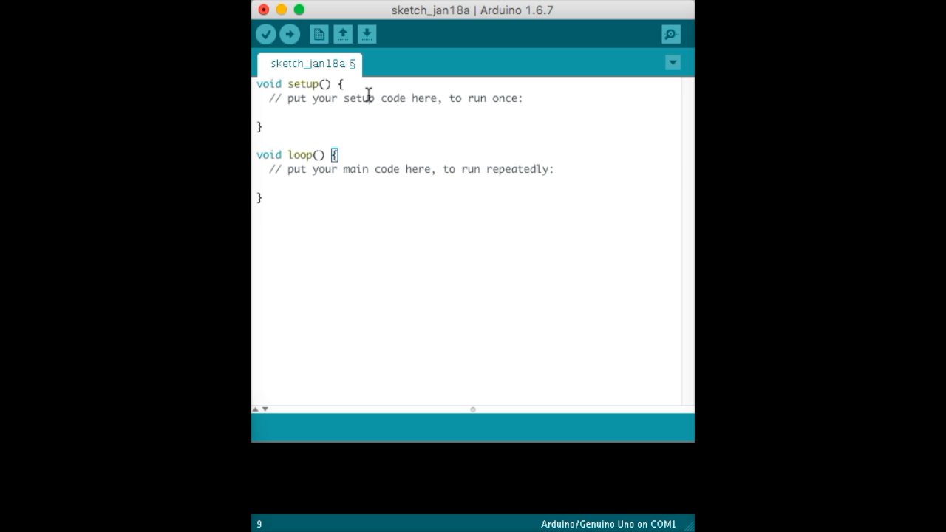
mouse_move(331, 127)
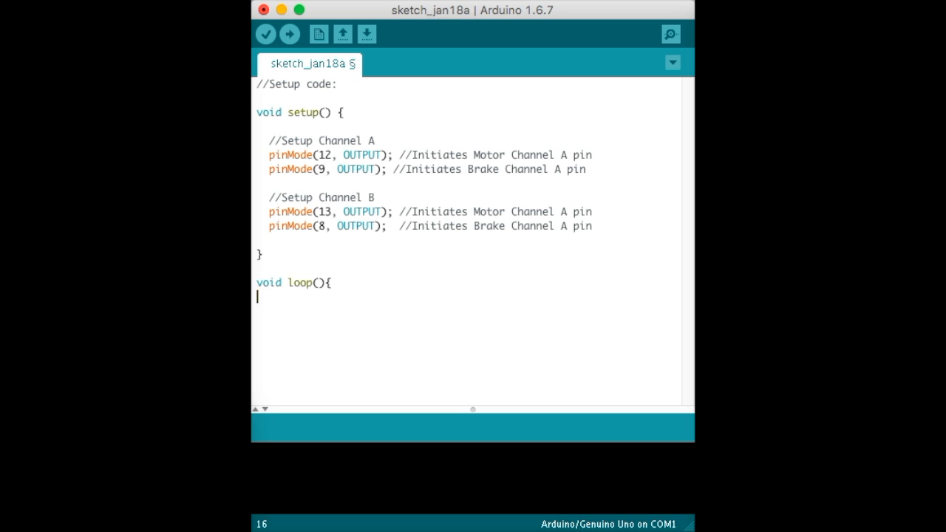
Step: Write the FORWARDS, BACKWARDS and RIGHT motor blocks with brakes and delays, closing loop()
key(enter)
text(})
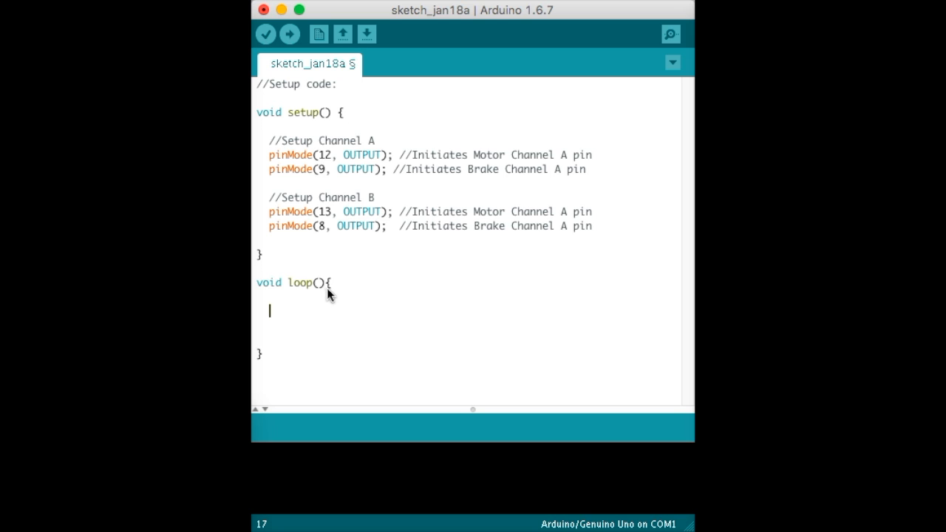
mouse_move(334, 294)
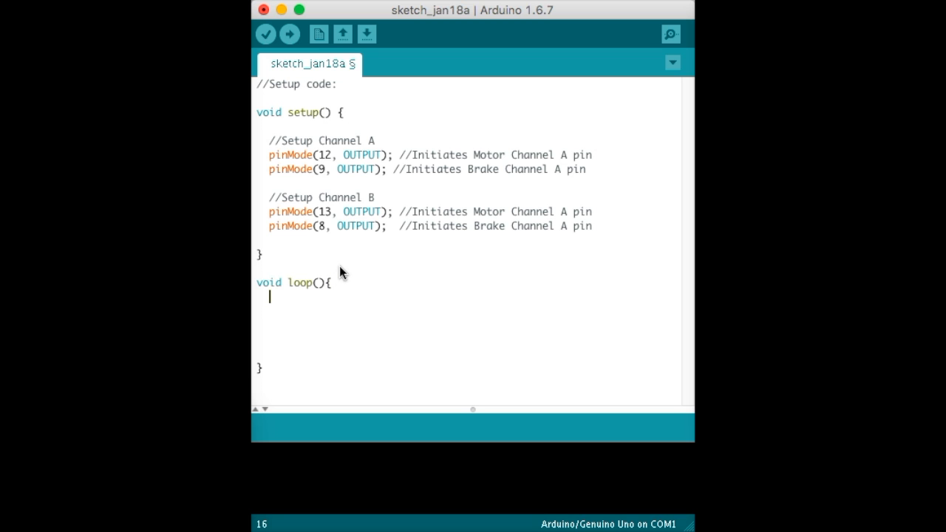
key(Return)
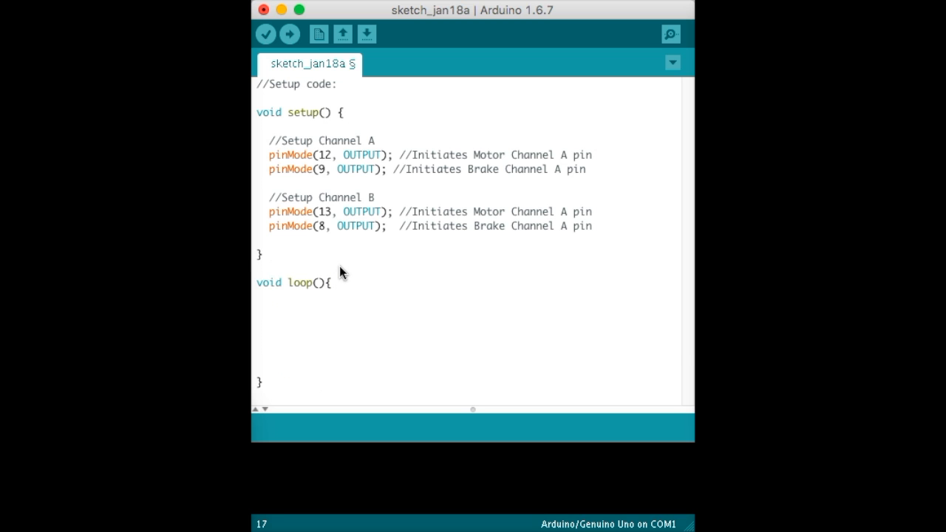
scroll(down, 3)
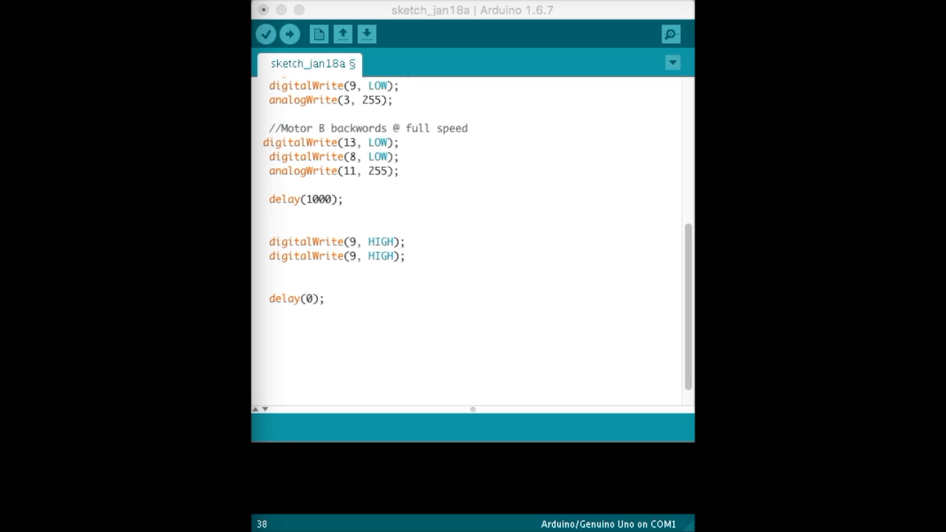
scroll(down, 3)
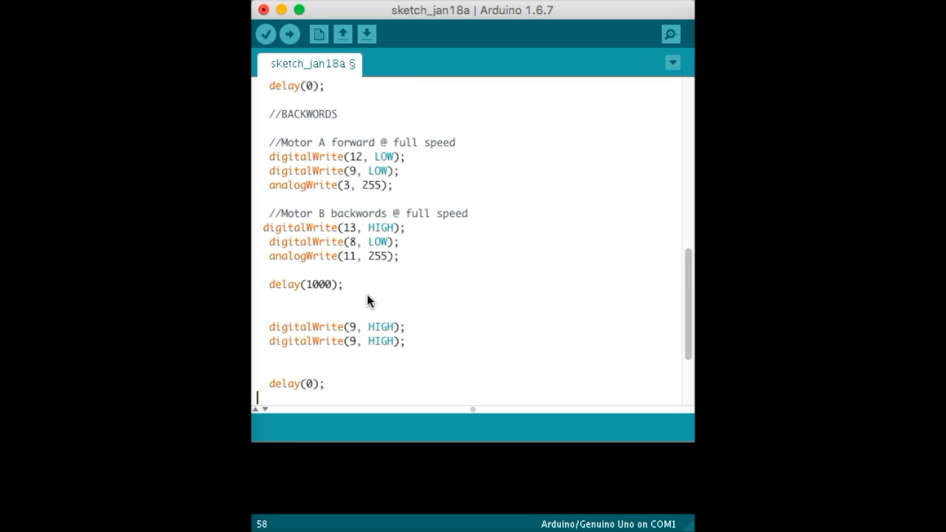
scroll(up, 3)
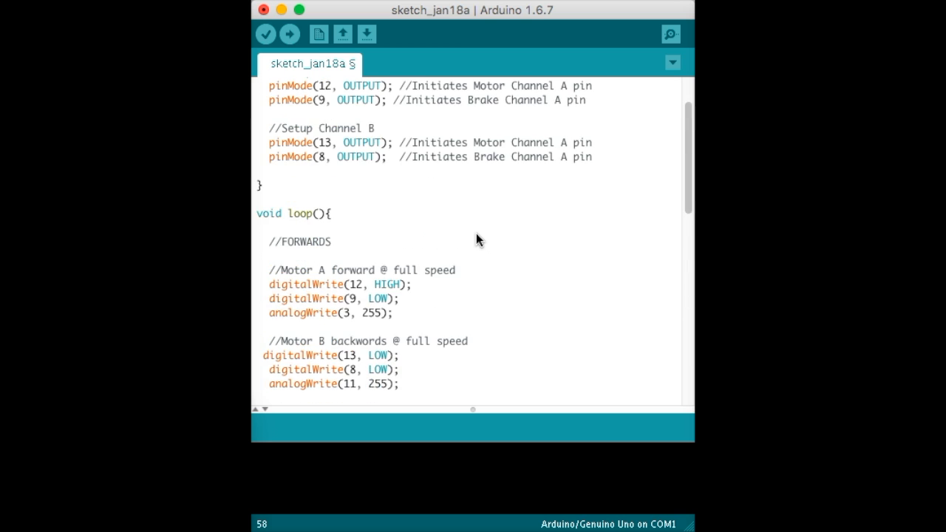
scroll(down, 3)
text(HIGH)
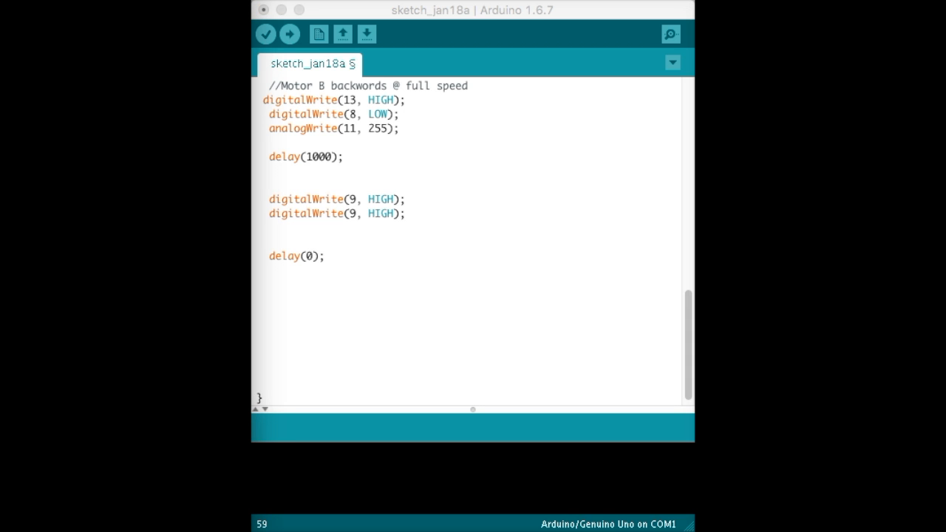
mouse_move(377, 270)
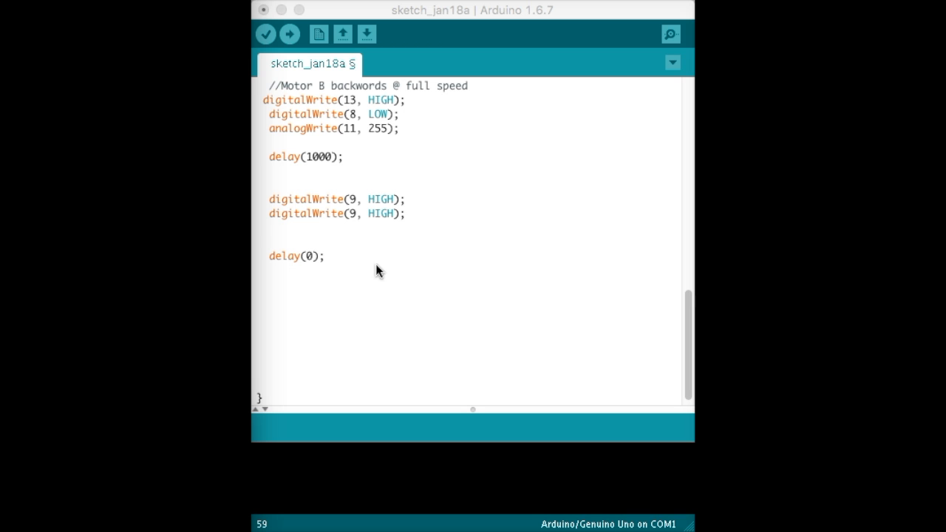
scroll(down, 3)
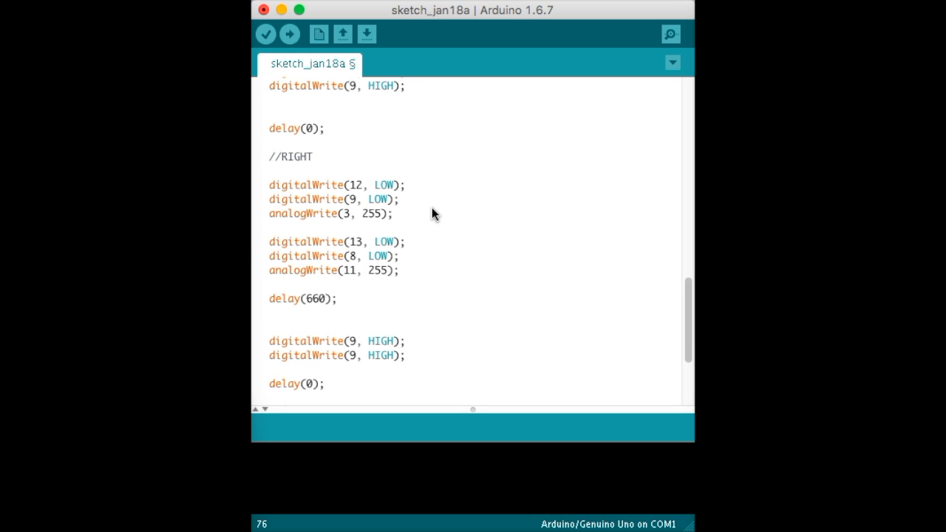
scroll(down, 3)
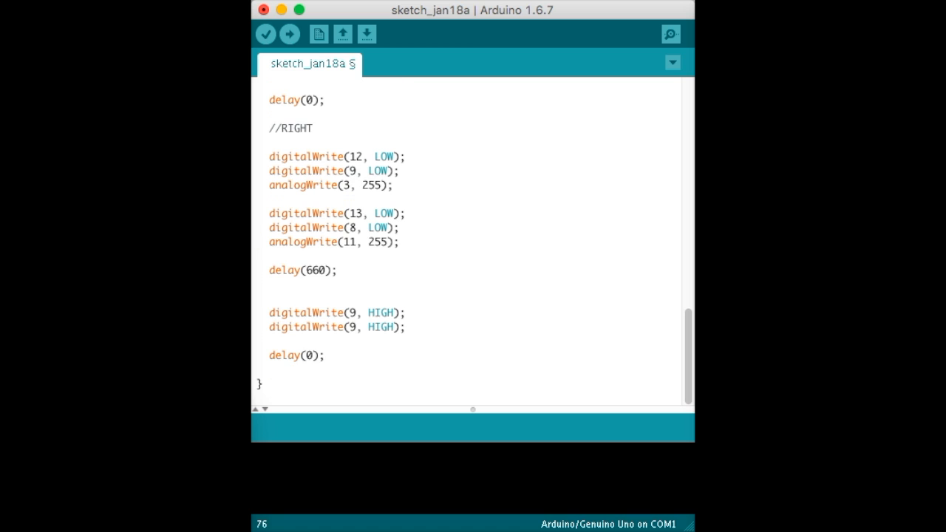
Step: Save the new sketch folder and verify it compiles at 1,496 bytes
click(313, 128)
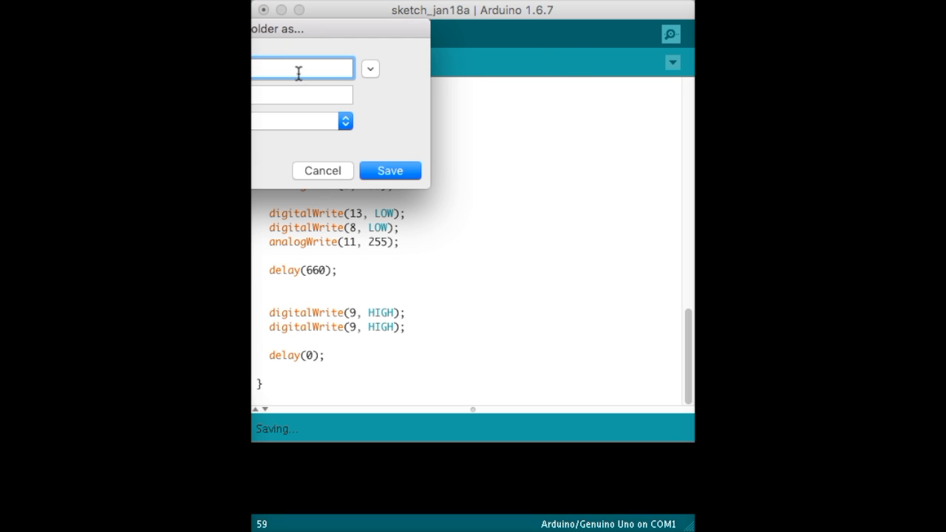
click(390, 171)
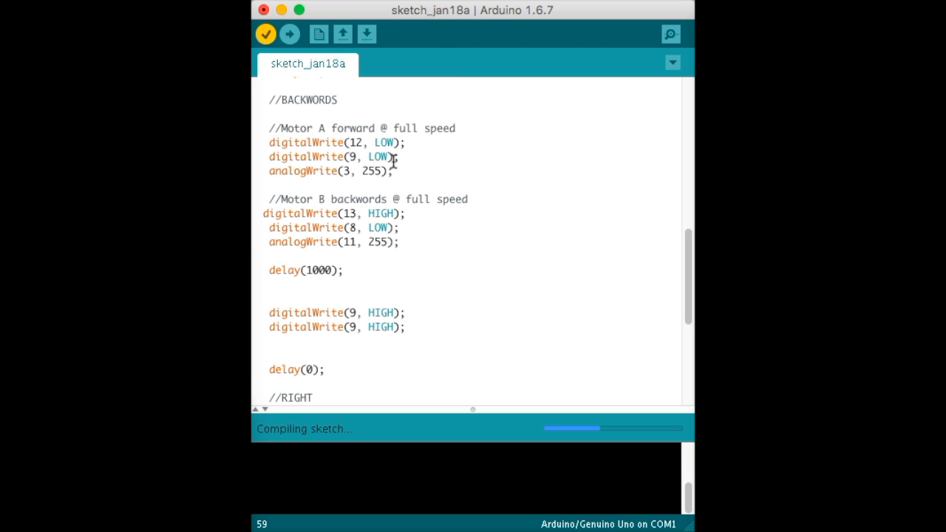
mouse_move(404, 187)
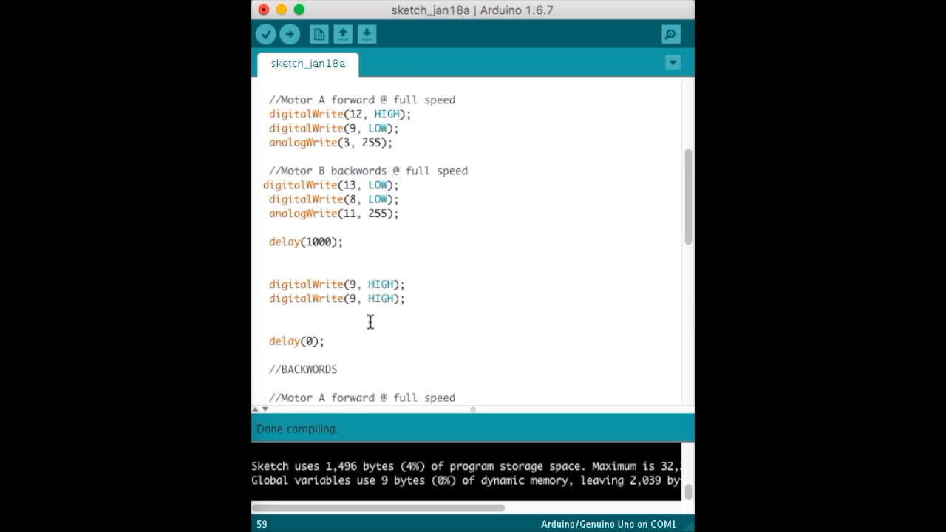
scroll(down, 3)
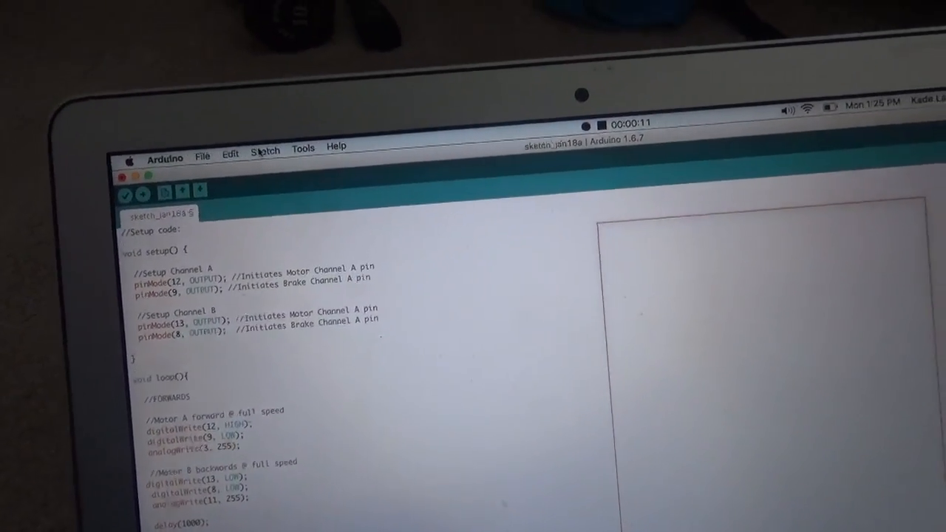
Step: Show the Tools > Board list with Arduino/Genuino Uno selected
click(252, 138)
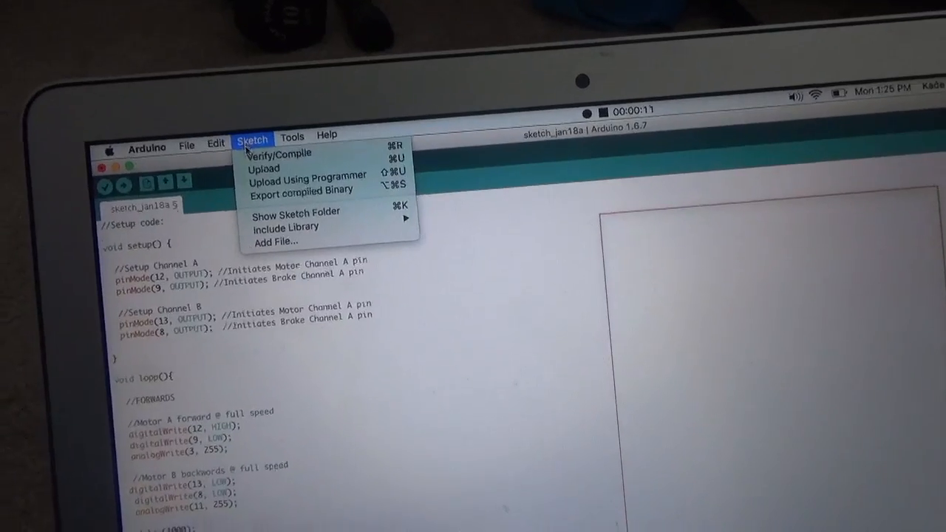
click(292, 136)
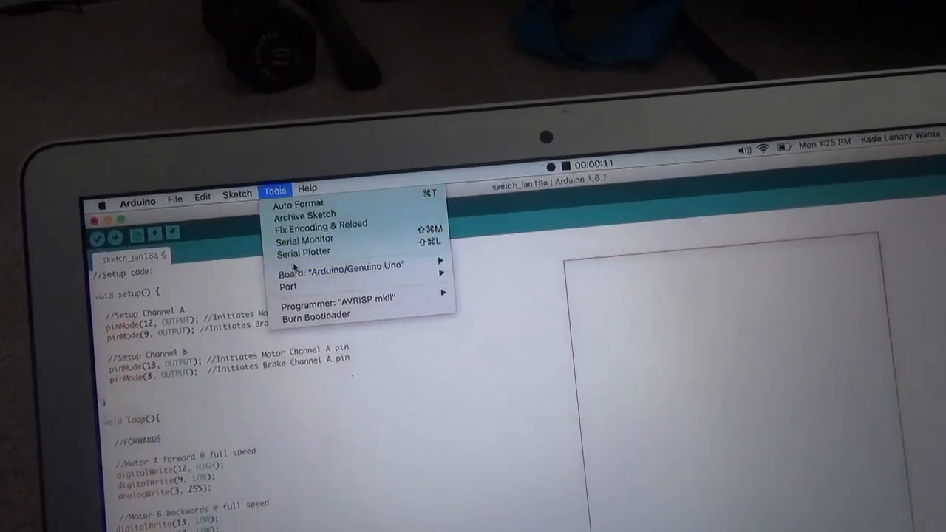
click(333, 266)
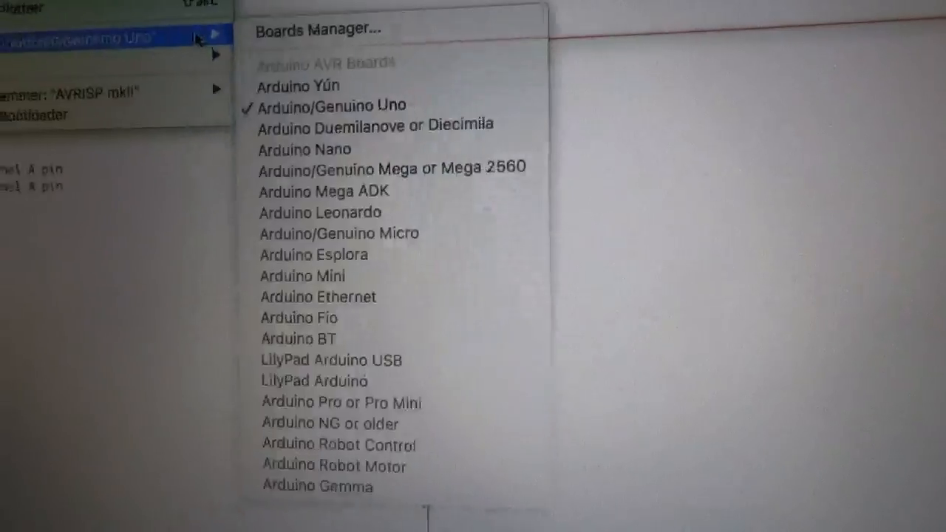